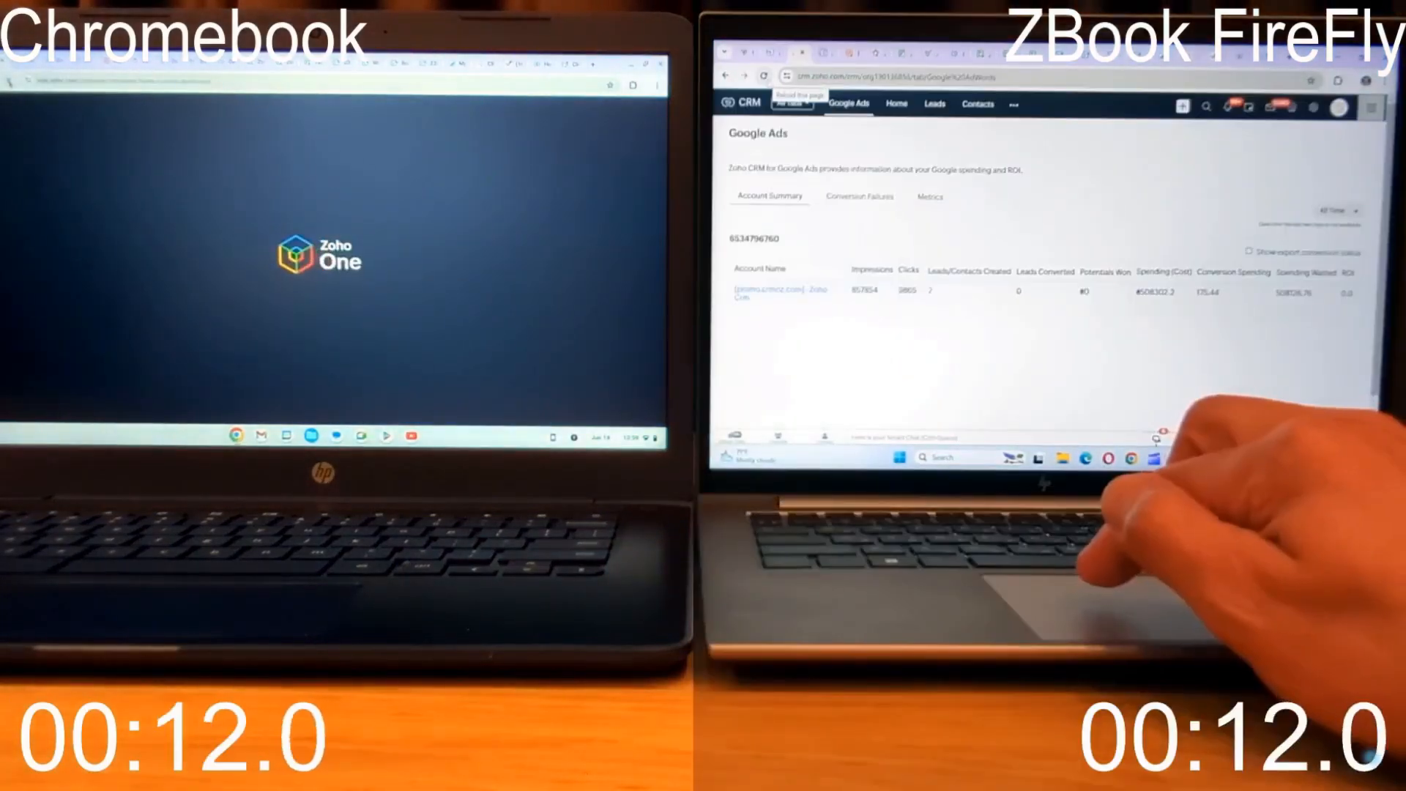
Step: Launch Zoho Sheet on the Chromebook and Zoho Desk's Knowledge Base on the ZBook
{"action": "left_click", "coordinate": [763, 76]}
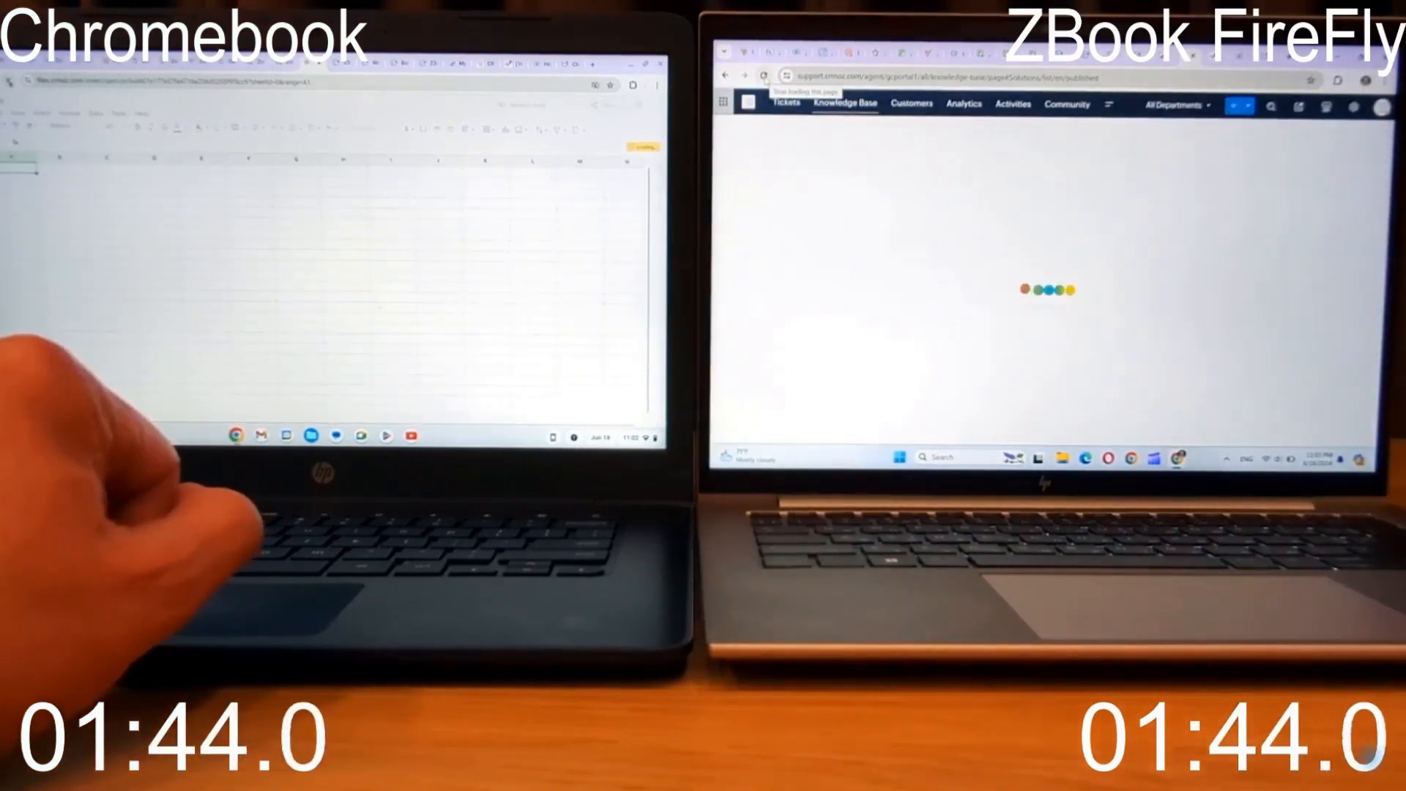
{"action": "left_click", "coordinate": [785, 102]}
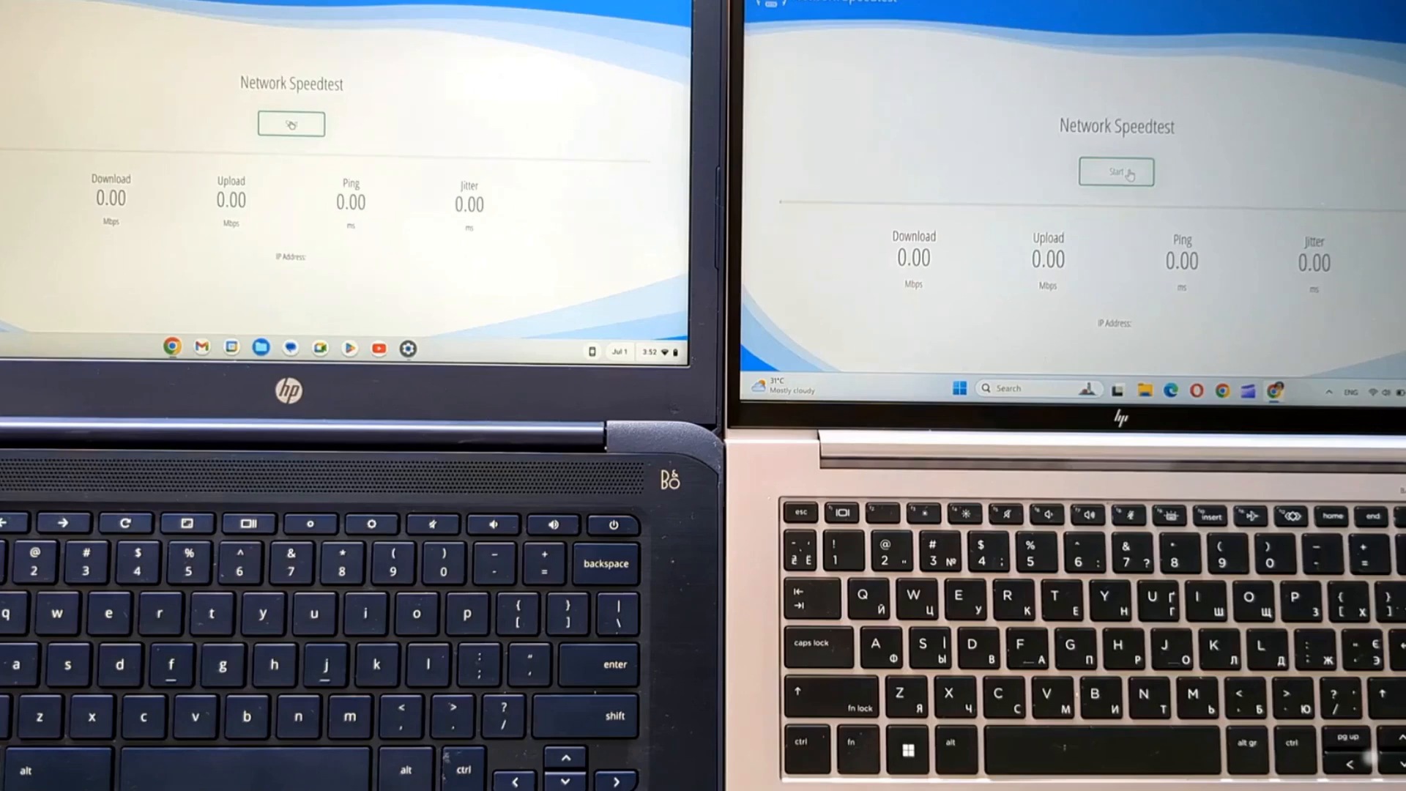
Step: Run the speed test on the Chromebook (about 99 Mbps down), then on the ZBook (about 97 Mbps)
{"action": "left_click", "coordinate": [290, 123]}
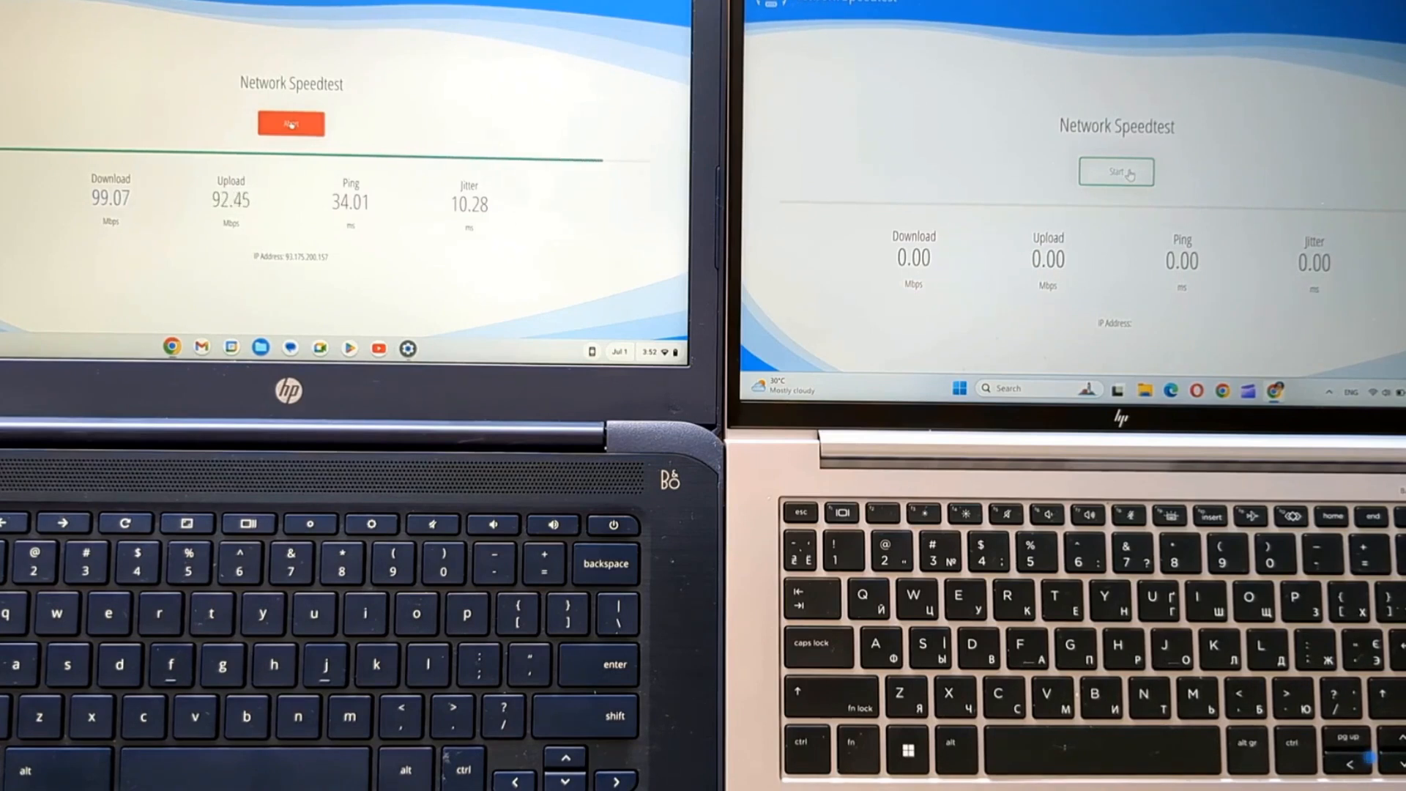
{"action": "left_click", "coordinate": [290, 124]}
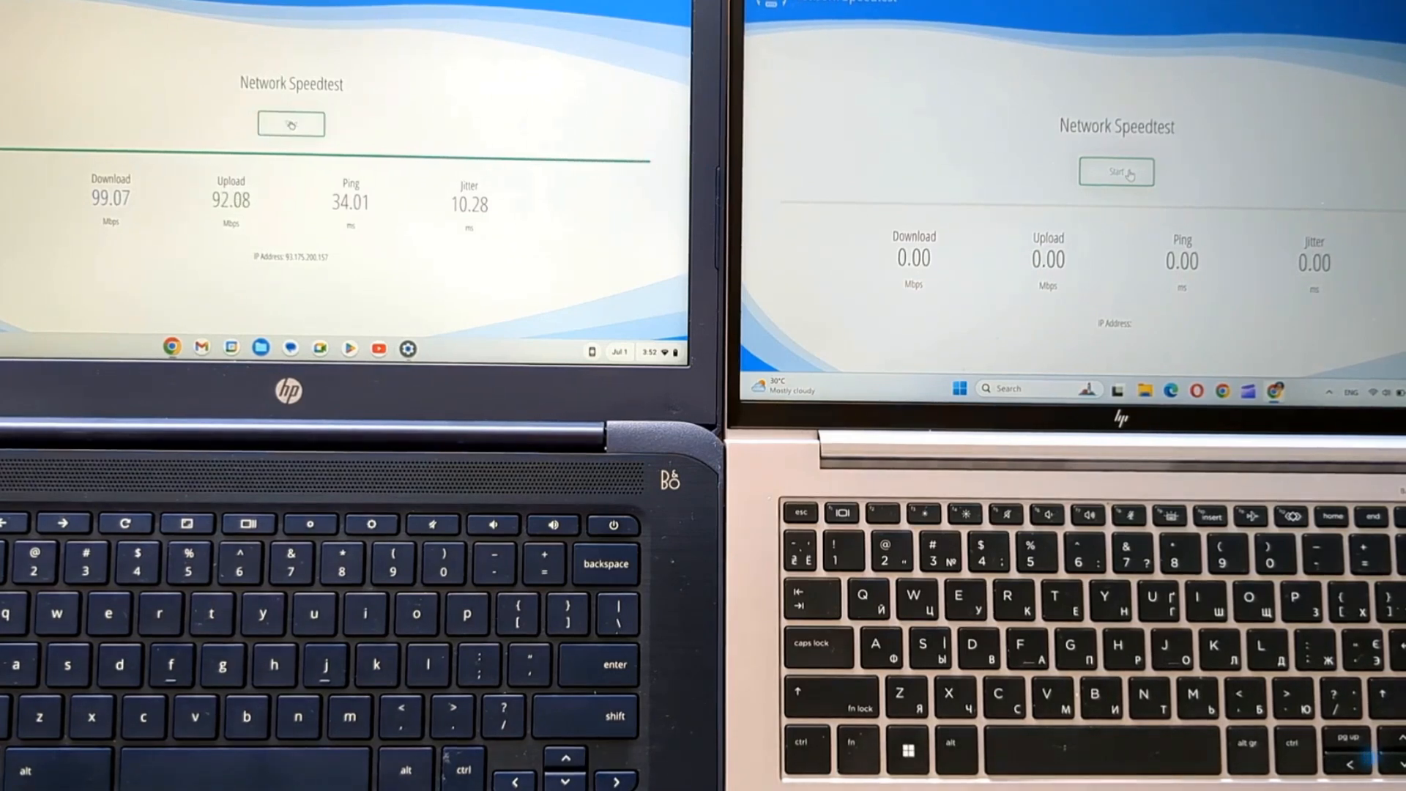
{"action": "left_click", "coordinate": [1117, 171]}
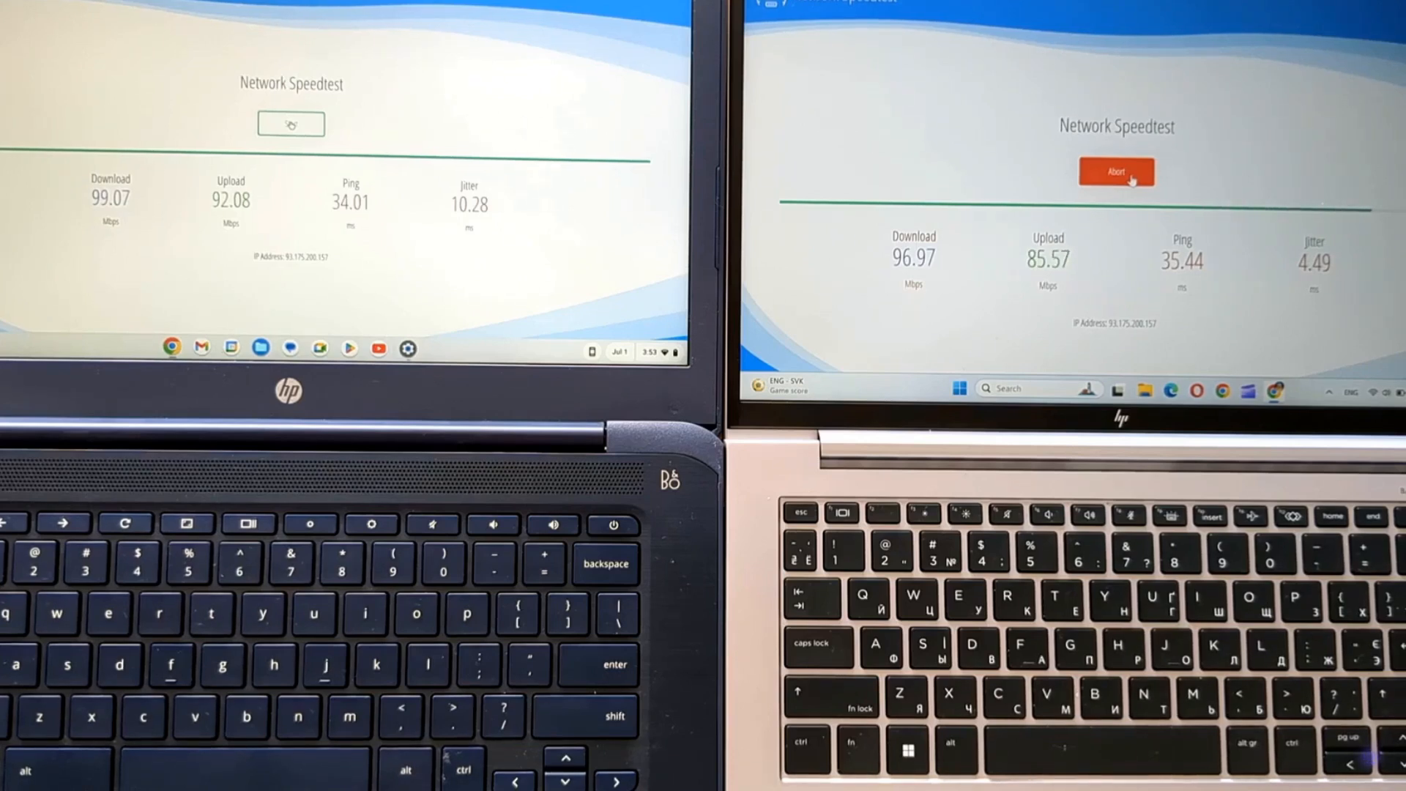
{"action": "left_click", "coordinate": [1117, 171]}
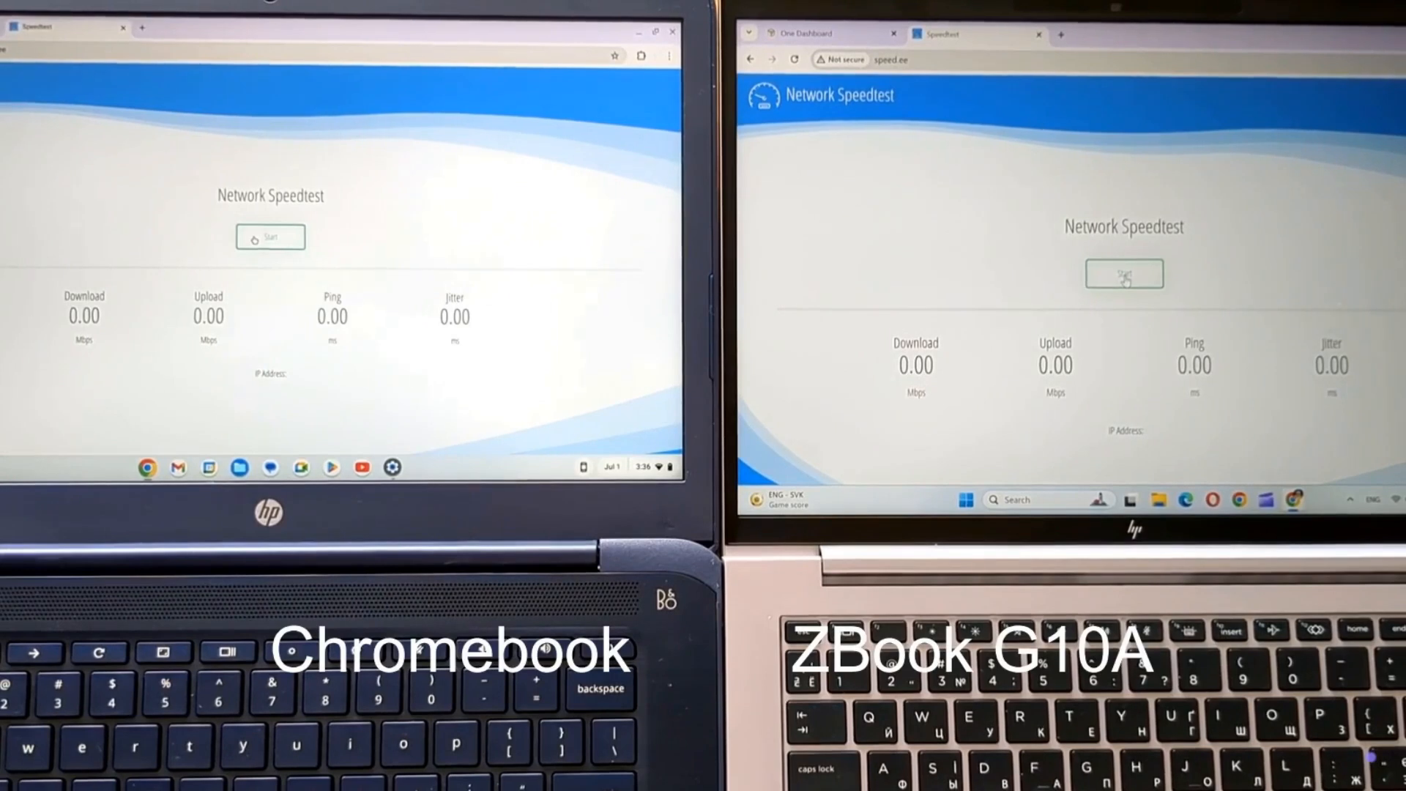
Step: Start a new speed test round from the zeroed results
{"action": "left_click", "coordinate": [1124, 274]}
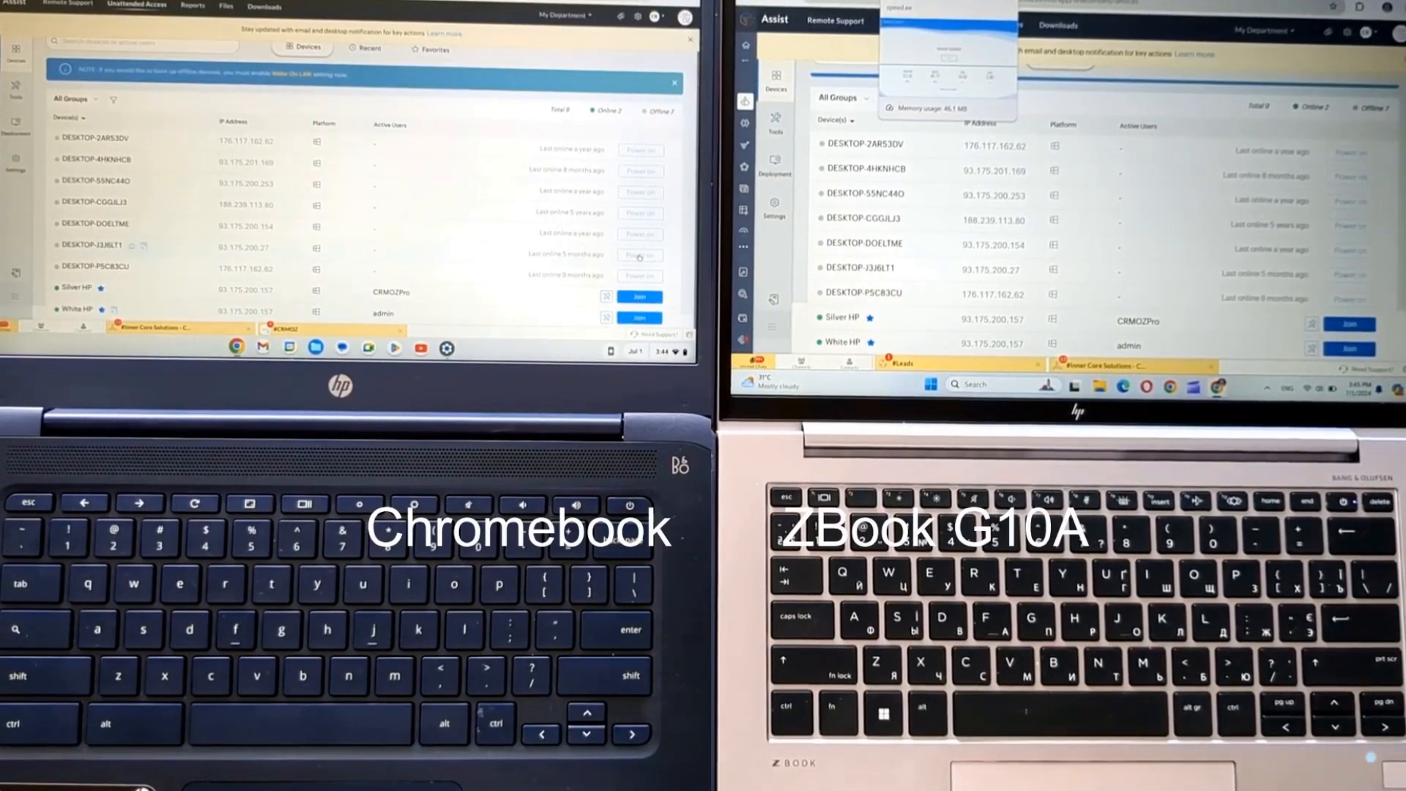
Step: Show the Unattended Access device list of online and offline computers
{"action": "left_click", "coordinate": [638, 318]}
{"action": "type", "text": "mee"}
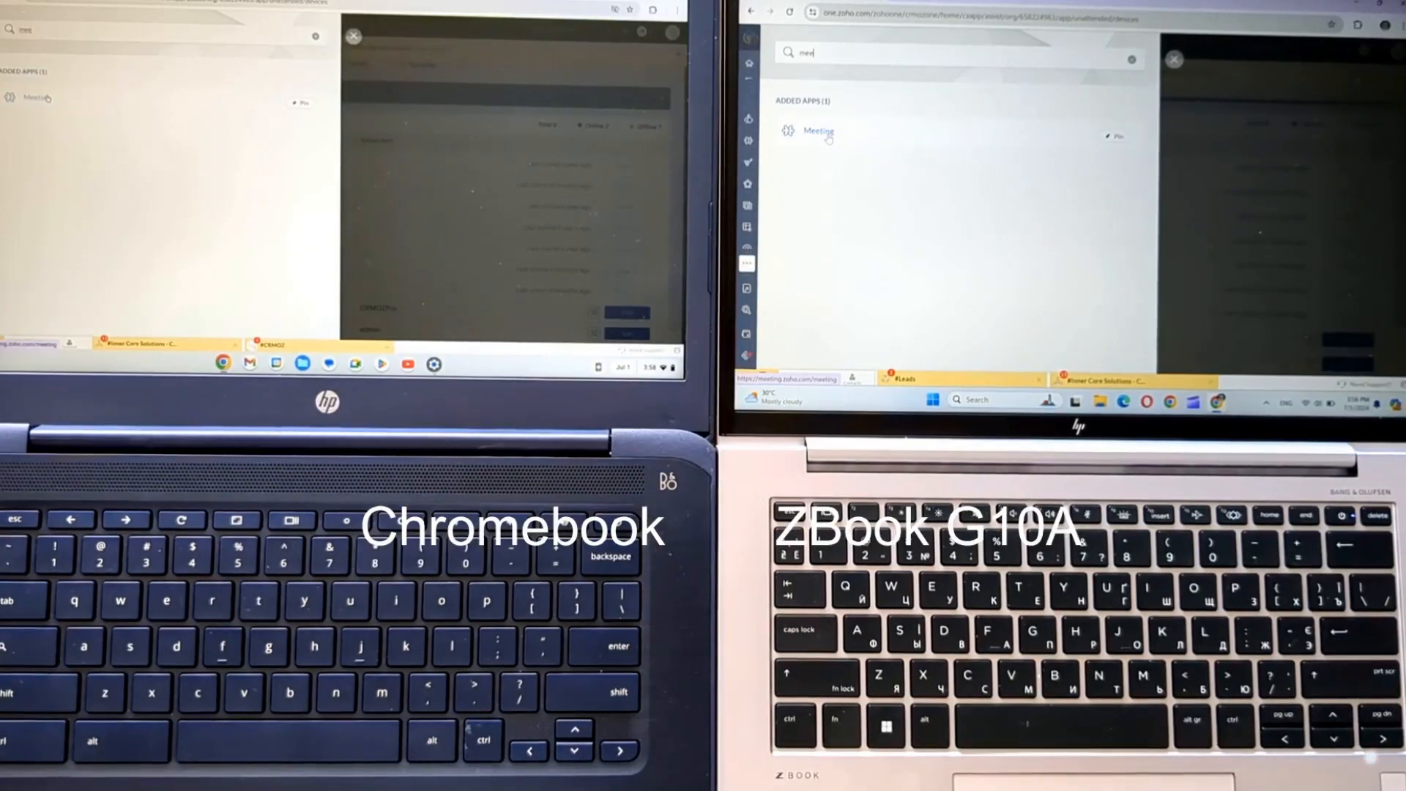
Step: Launch the Meeting app from the 'meet' search results to reach the Zoho Meeting home page
{"action": "left_click", "coordinate": [816, 130]}
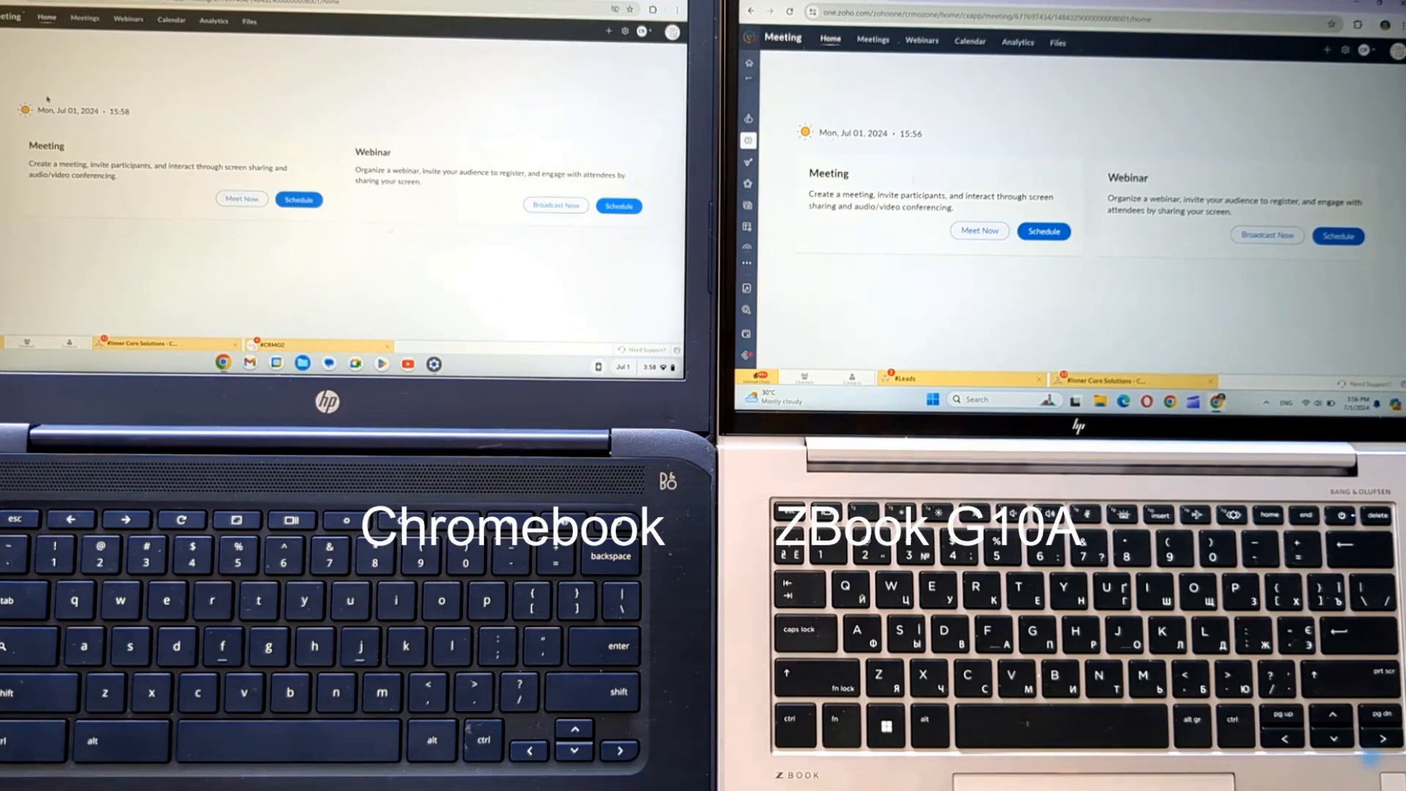
Step: Start an instant Meet Now session and allow camera and microphone access on the Chromebook
{"action": "left_click", "coordinate": [980, 230]}
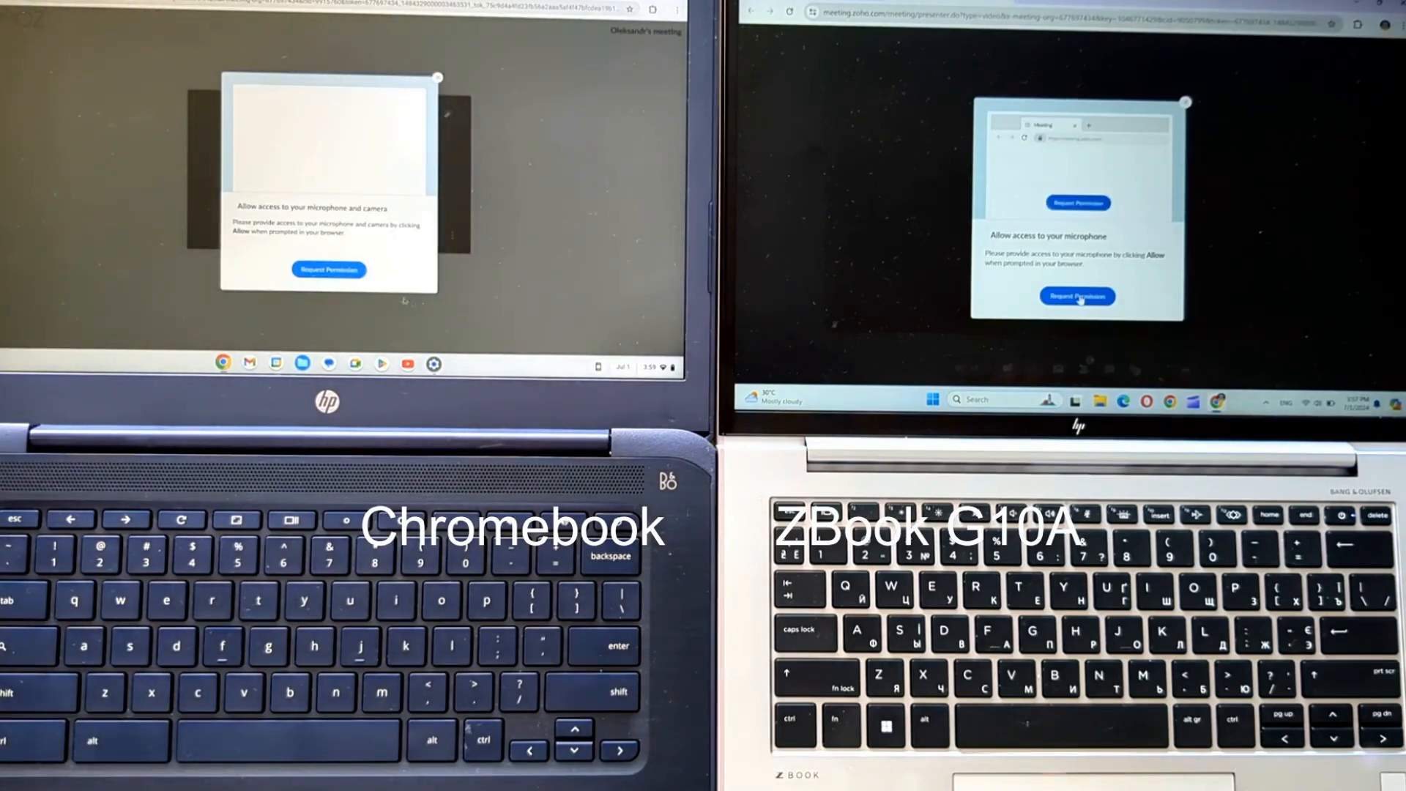
{"action": "left_click", "coordinate": [1077, 296]}
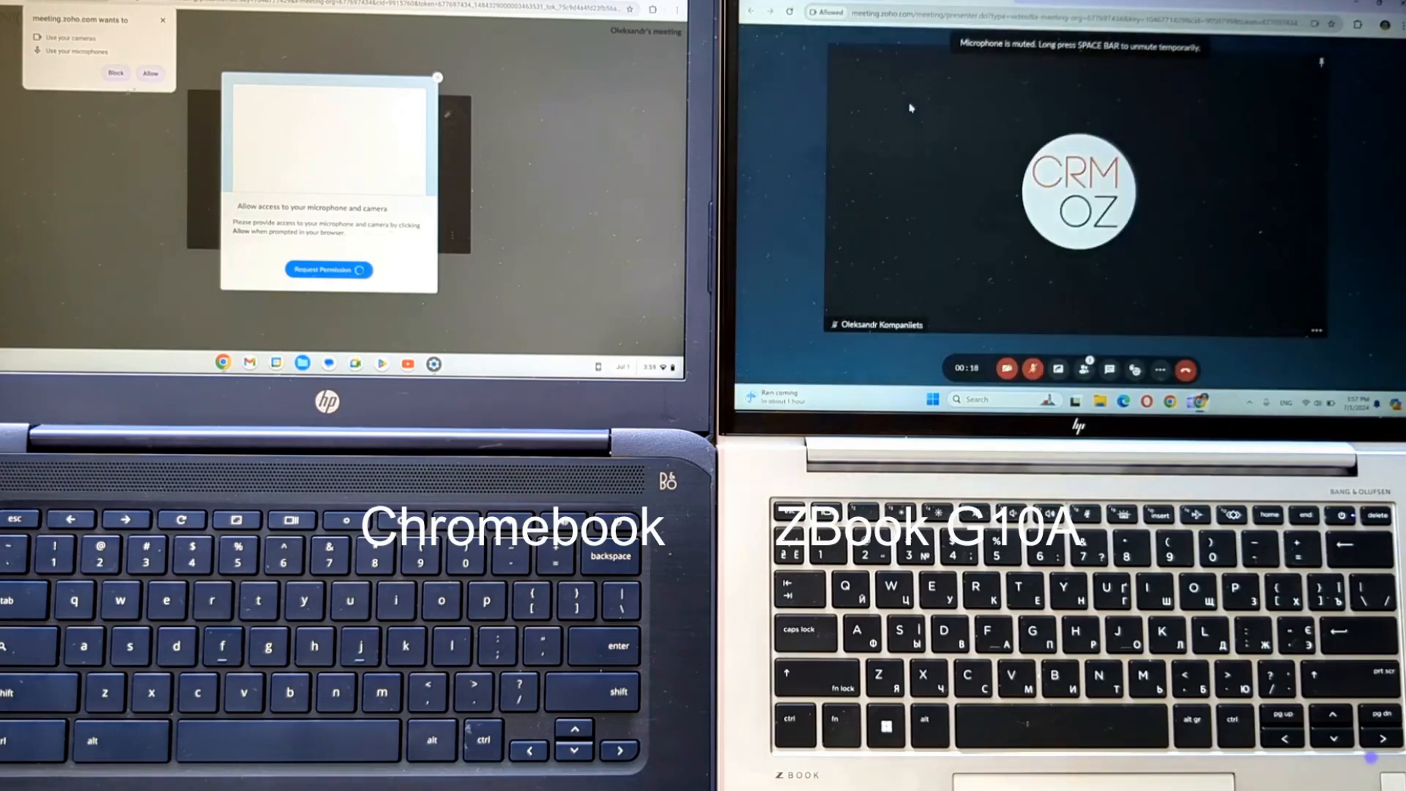
{"action": "left_click", "coordinate": [149, 73]}
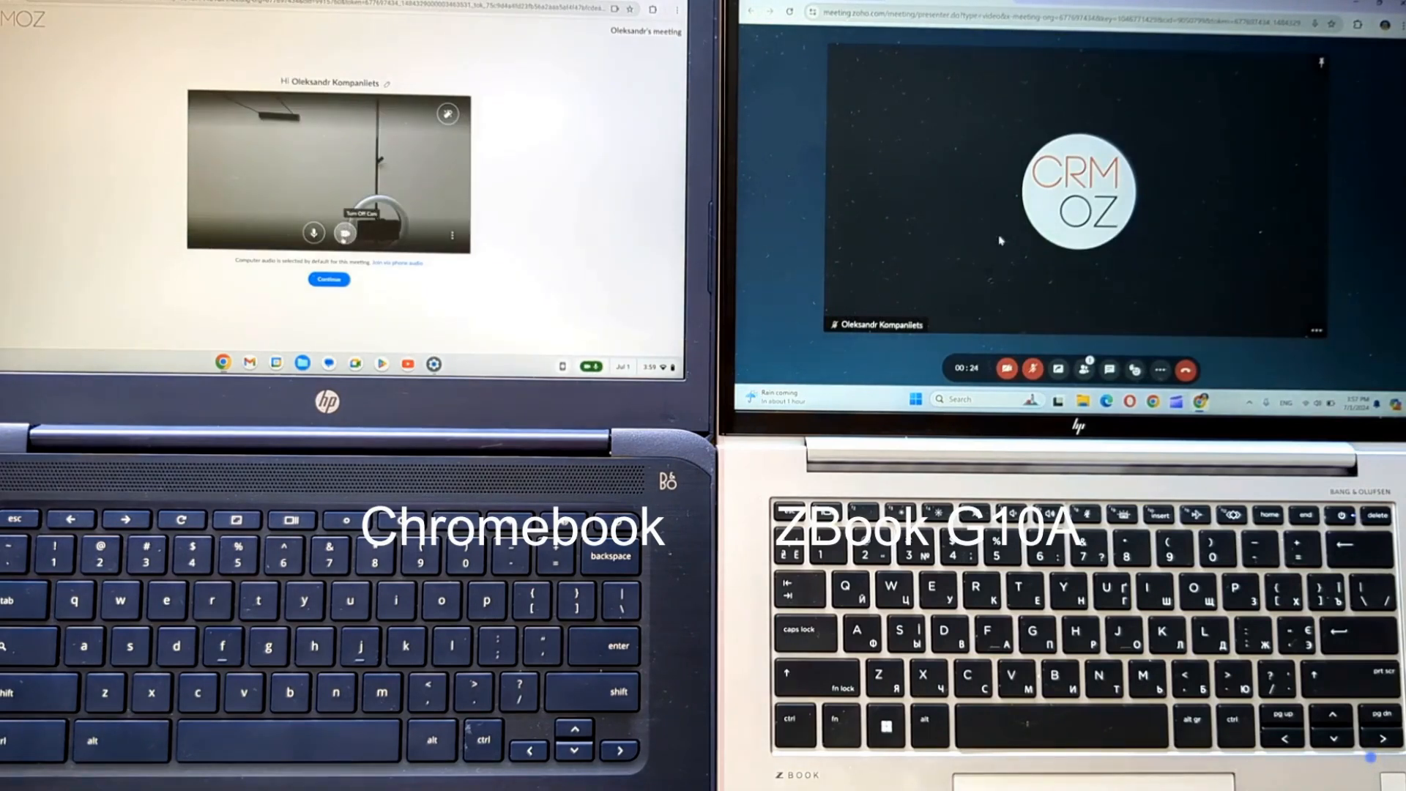
Step: Join the call from the Chromebook and start the ZBook's video so both feeds show
{"action": "left_click", "coordinate": [328, 279]}
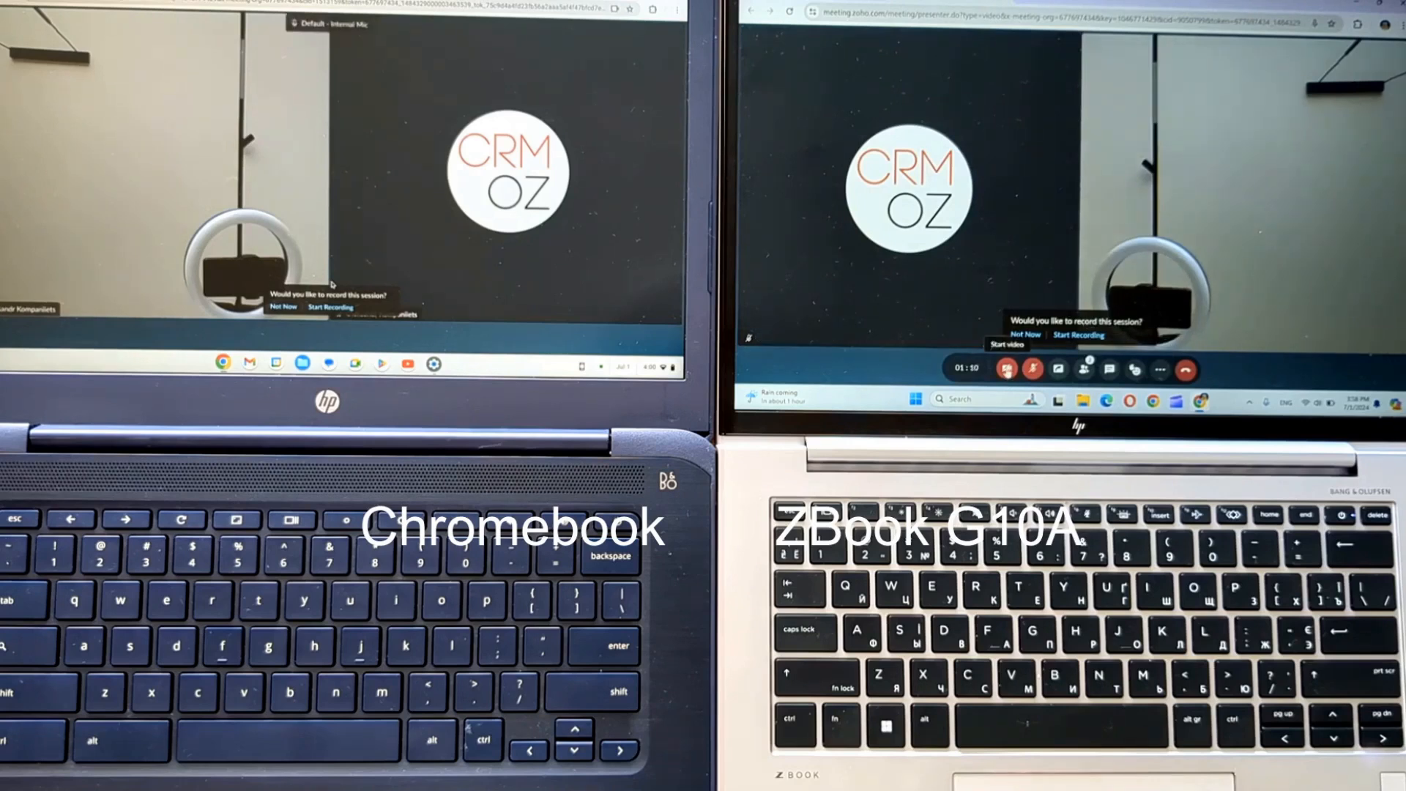
{"action": "left_click", "coordinate": [1030, 369]}
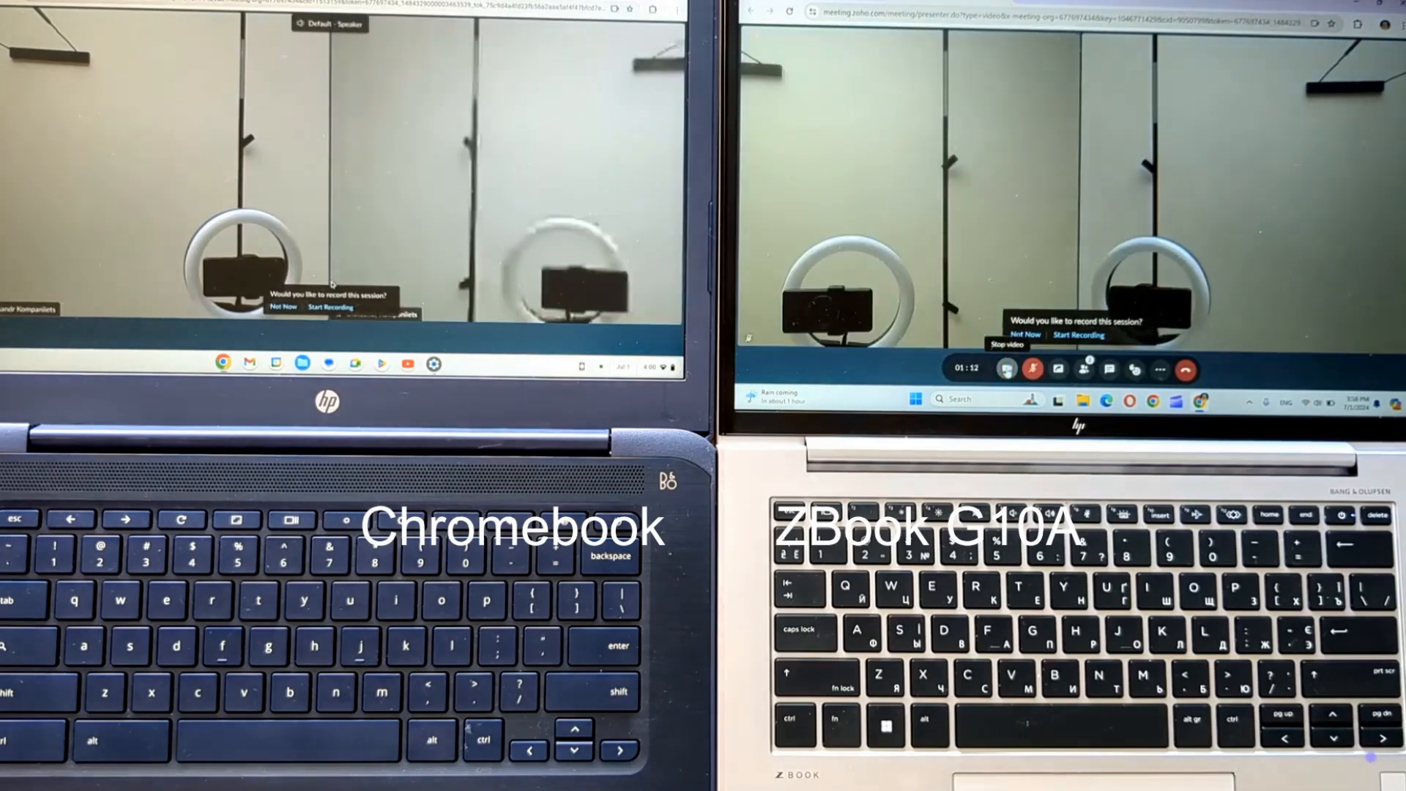